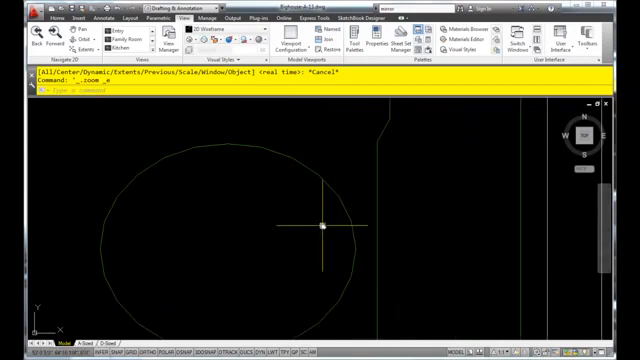
mouse_move(219, 187)
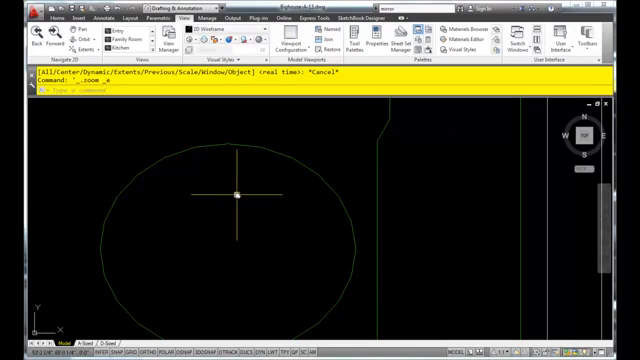
mouse_move(243, 172)
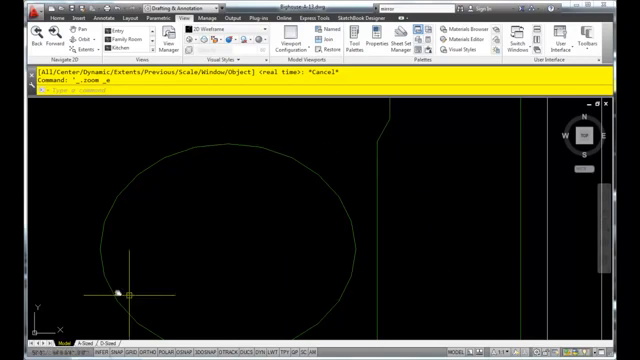
mouse_move(355, 221)
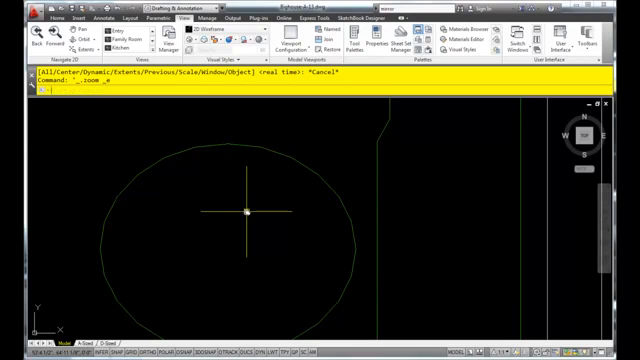
text(RE)
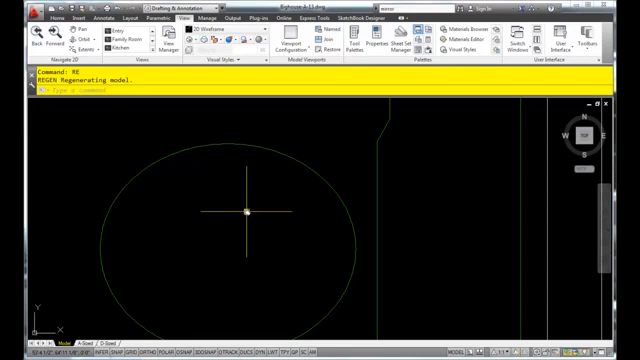
scroll(up, 3)
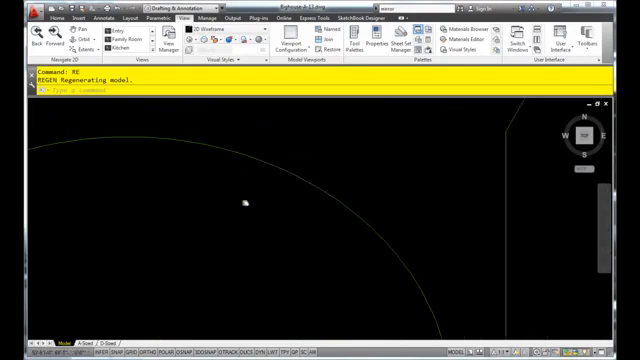